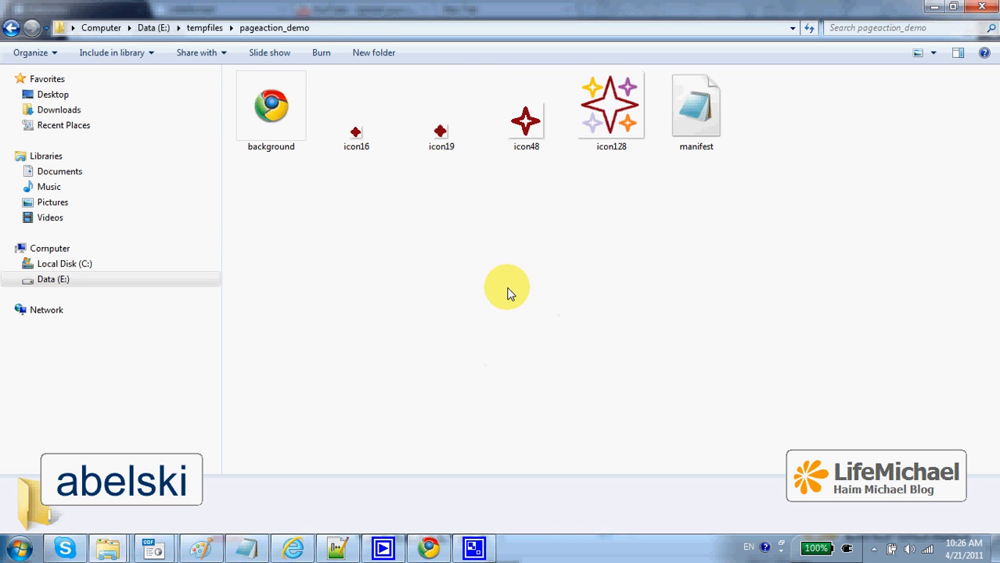
Step: Open background.html and manifest.json in Notepad++, review the check() script, and show manifest.json
left_click(696, 106)
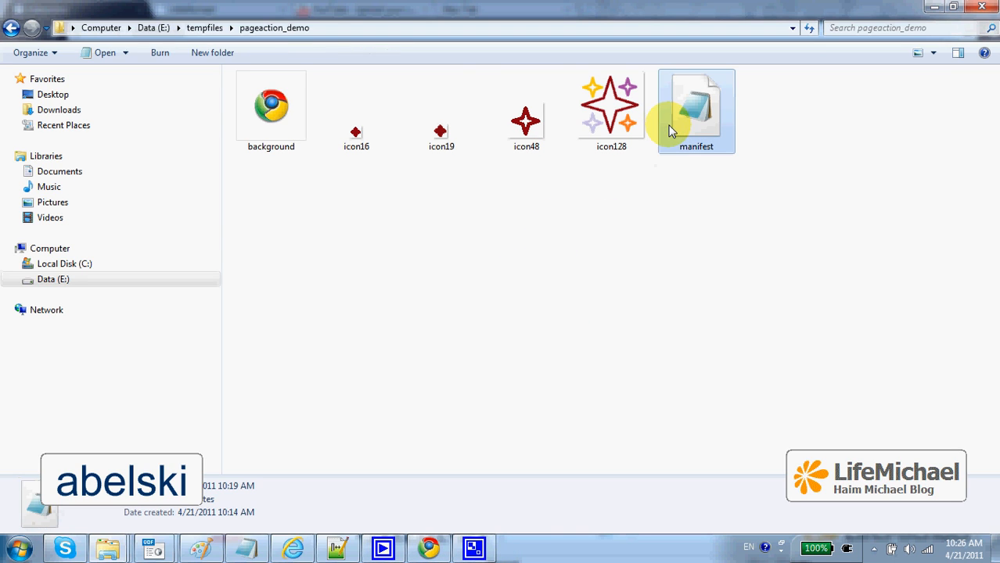
left_click(270, 106)
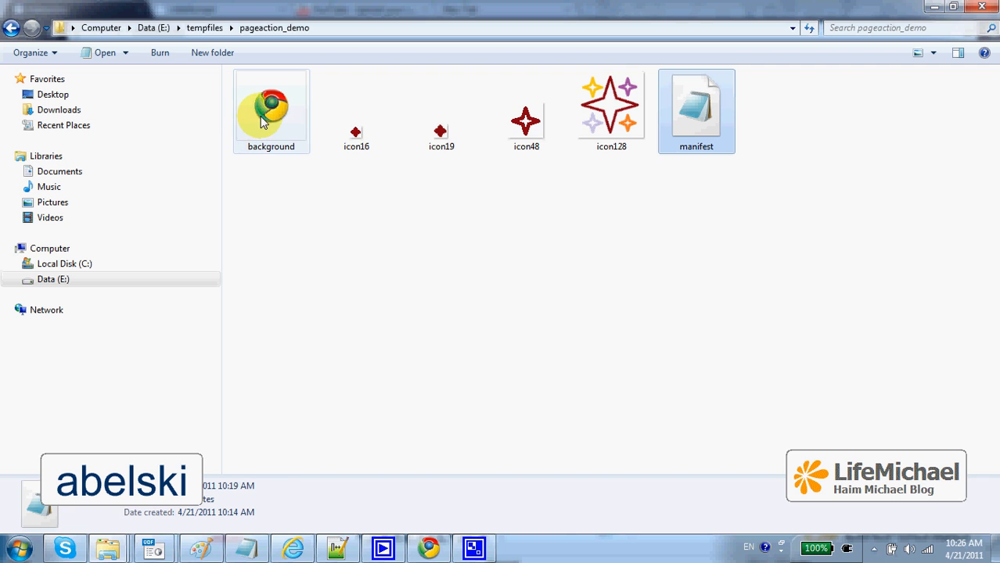
left_click(355, 117)
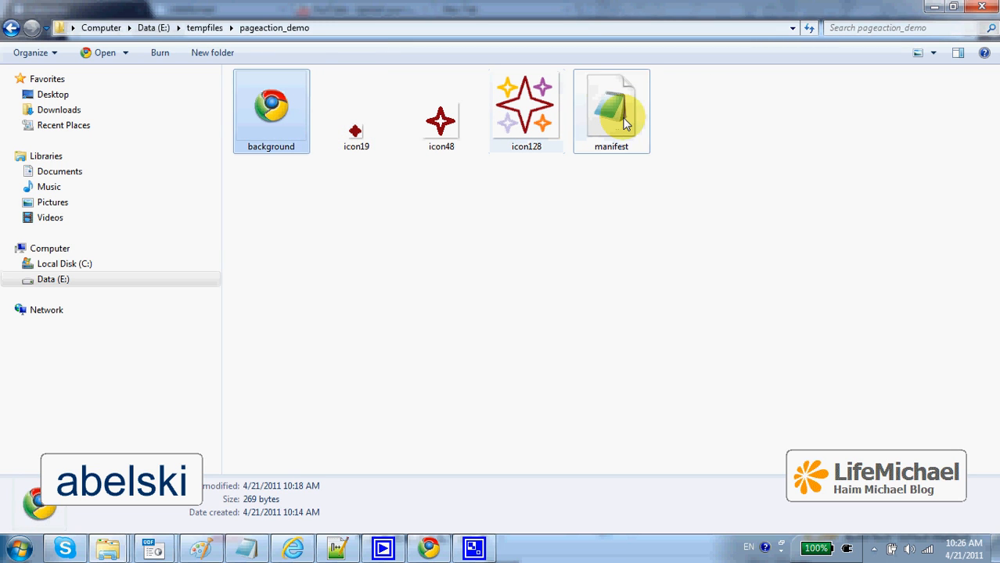
double_click(270, 106)
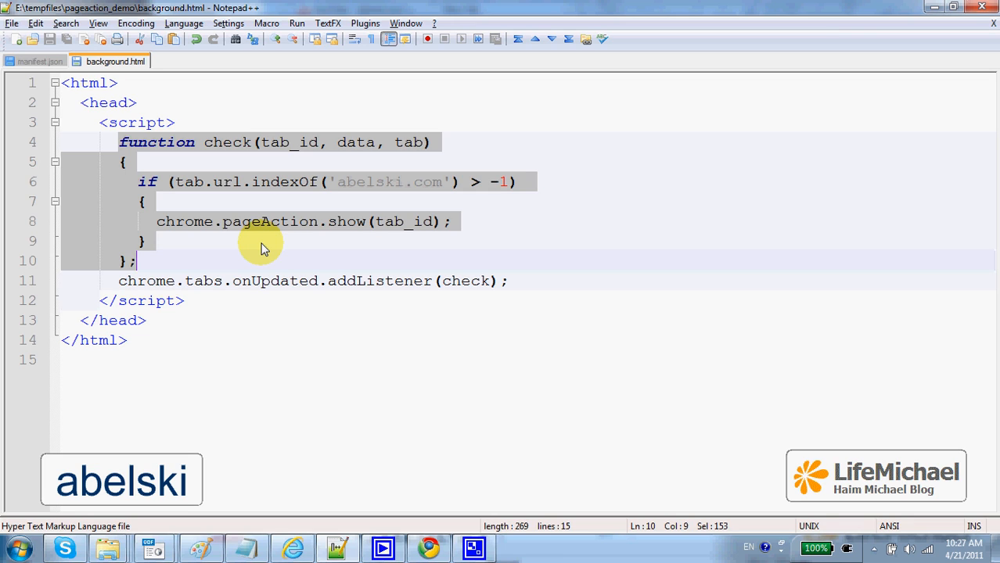
mouse_move(333, 194)
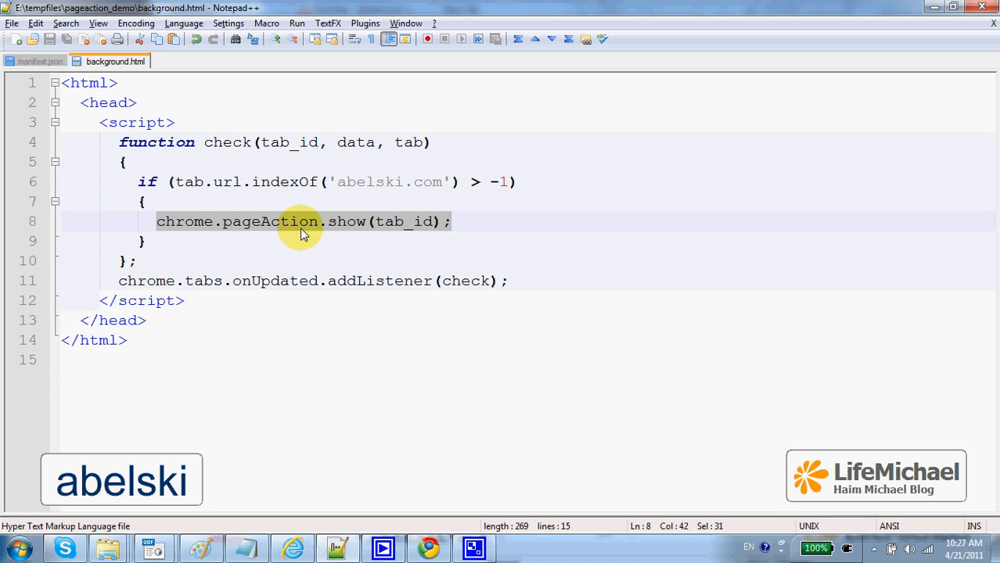
mouse_move(325, 228)
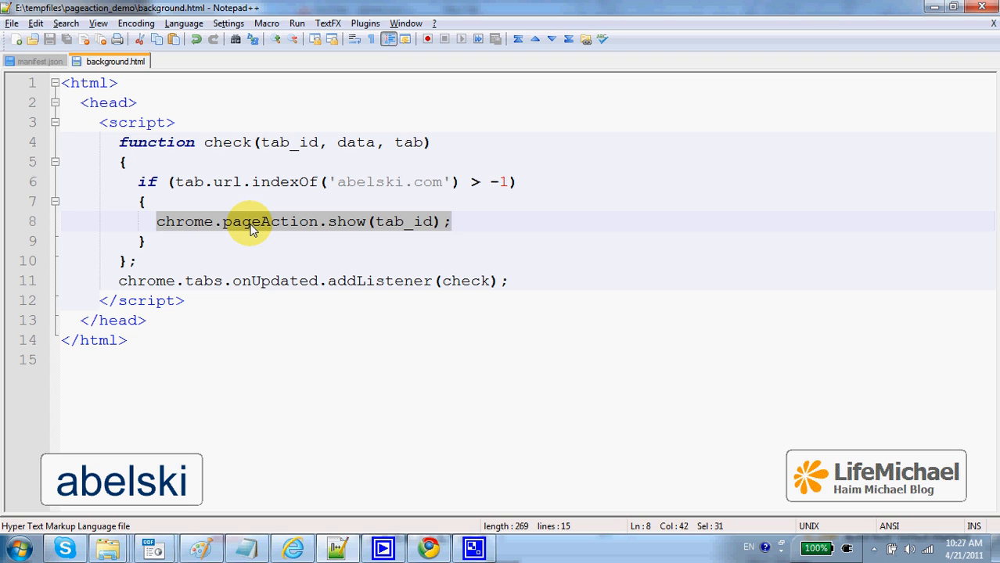
left_click(40, 61)
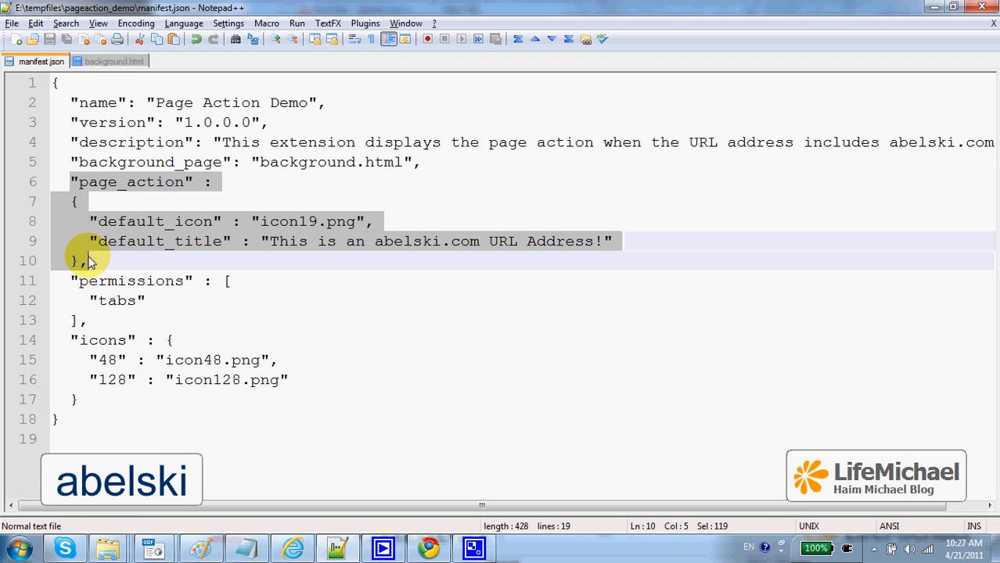
Step: Highlight the page action's default_title value, then bring Chrome's extensions page forward
double_click(288, 222)
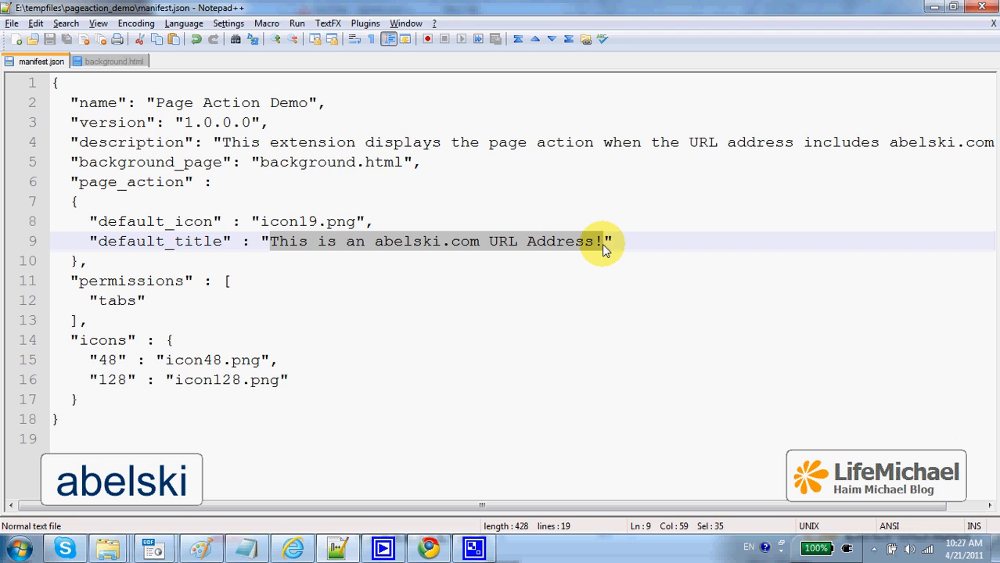
mouse_move(613, 266)
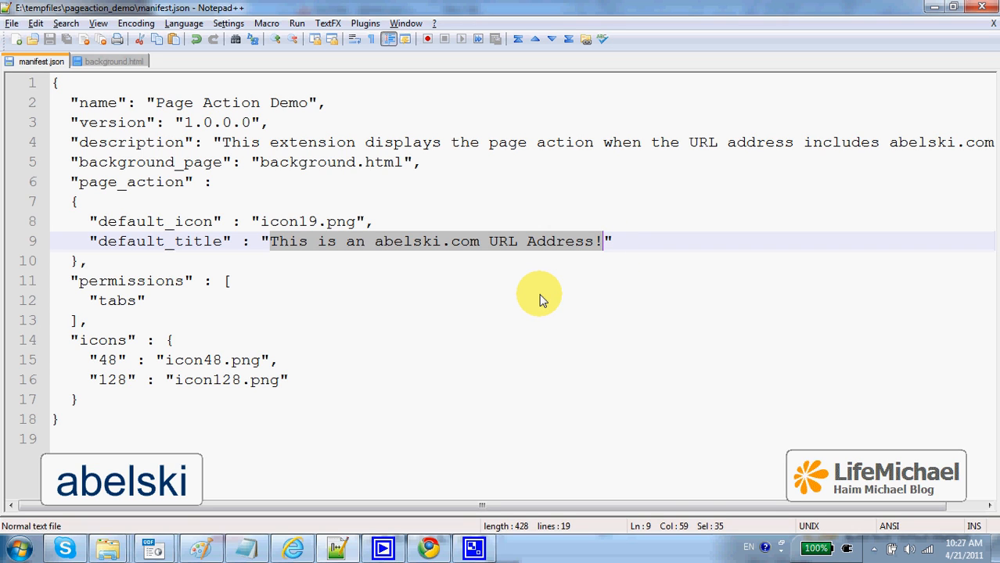
mouse_move(444, 328)
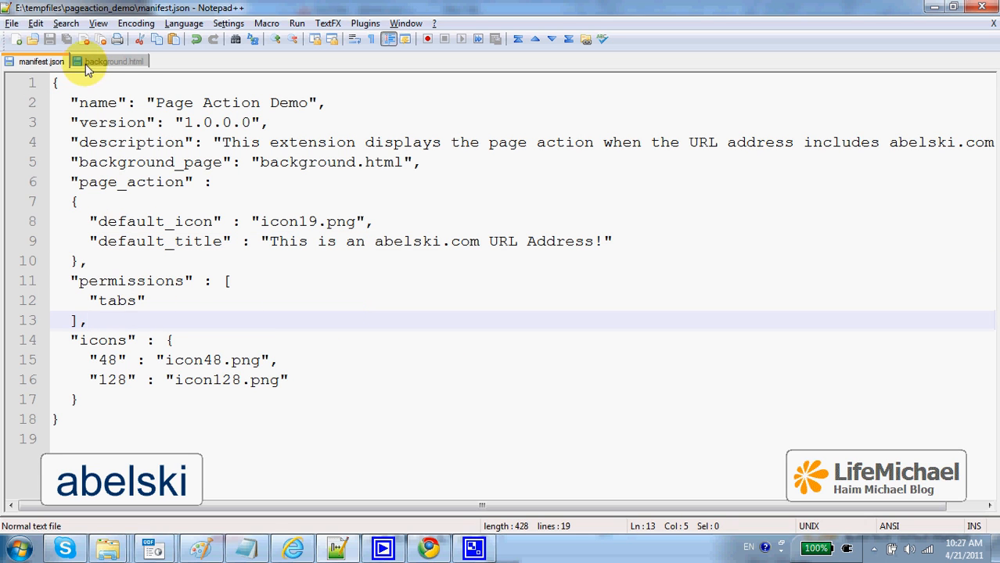
left_click(428, 548)
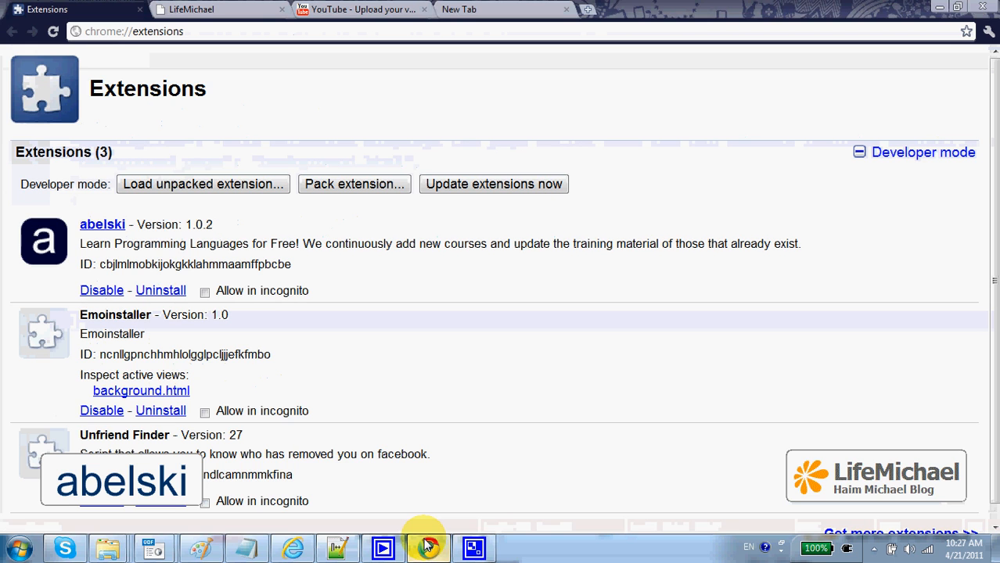
Step: Load E:\tempfiles\pageaction_demo as an unpacked extension so Page Action Demo is listed, then start a new tab
left_click(203, 185)
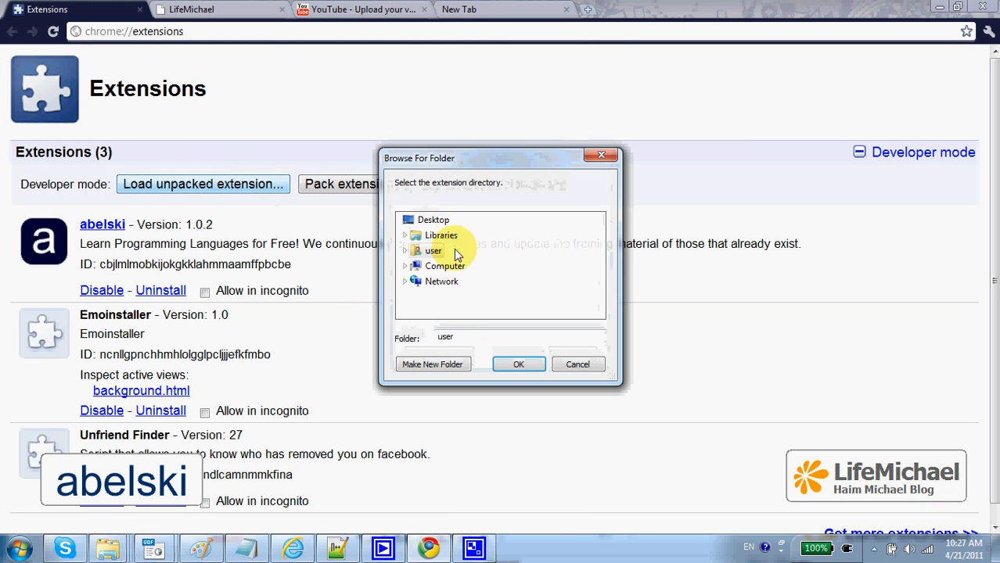
type("E:\\tempfiles\\pageaction_demo")
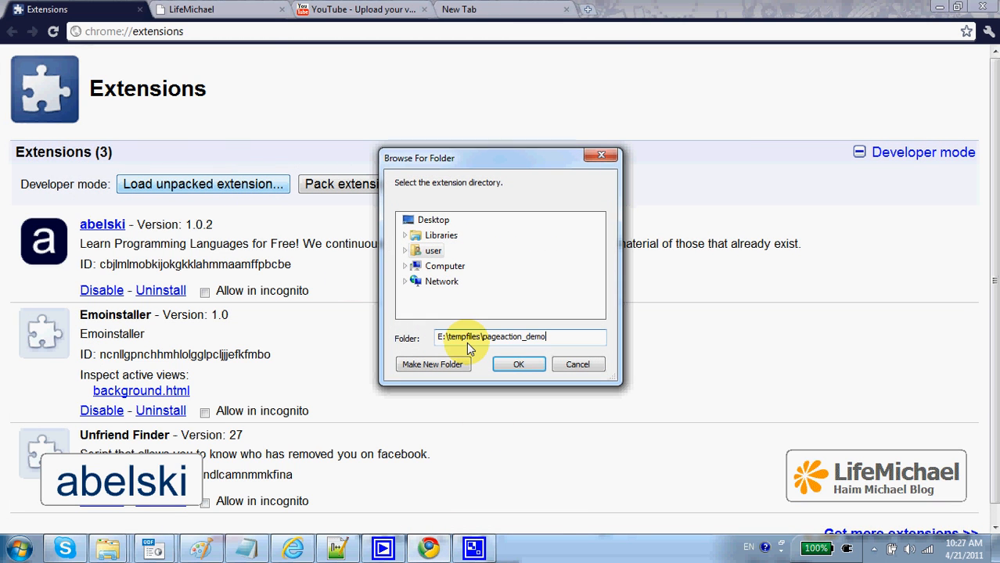
left_click(518, 363)
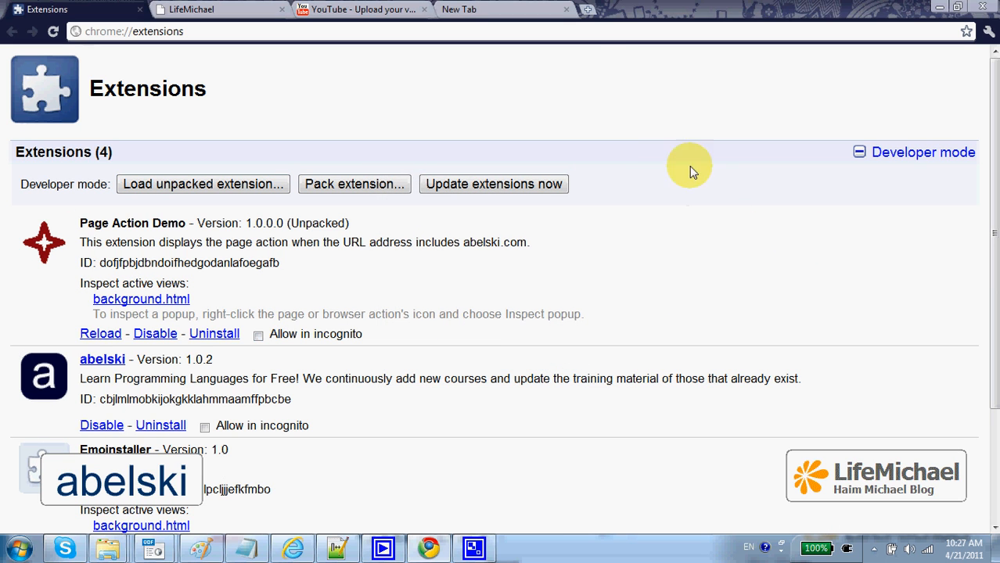
left_click(501, 9)
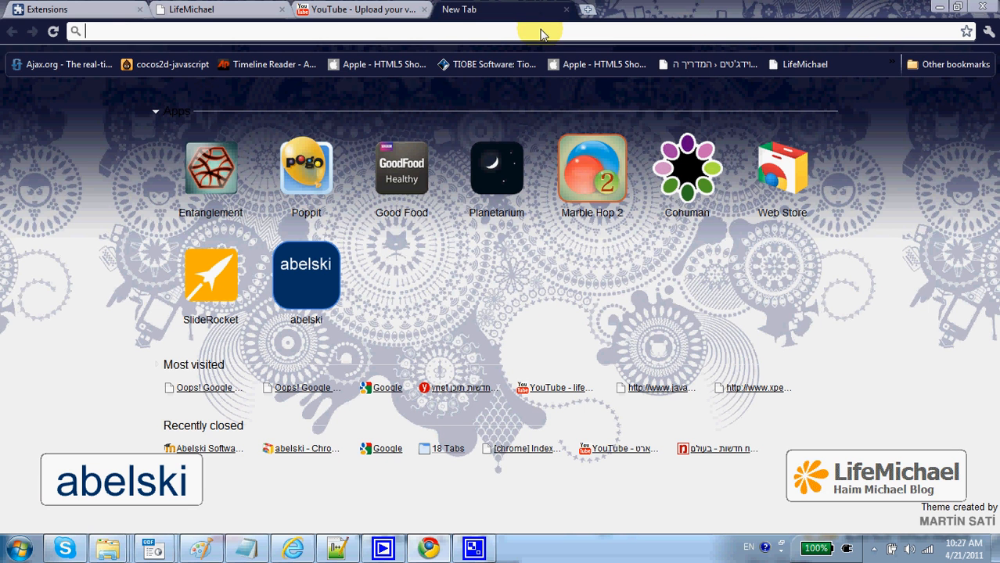
left_click(587, 9)
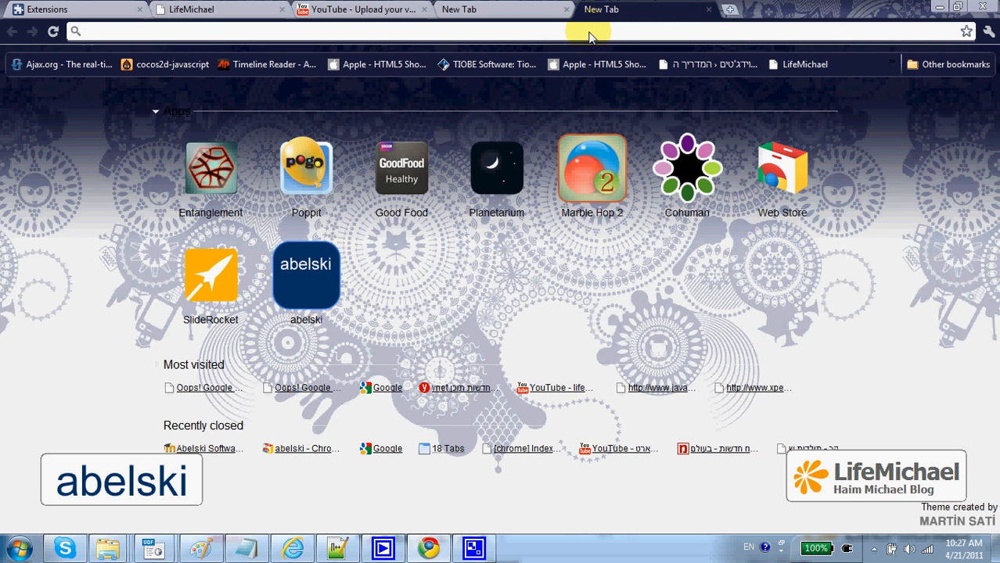
type("www.abelski.com/moodle/")
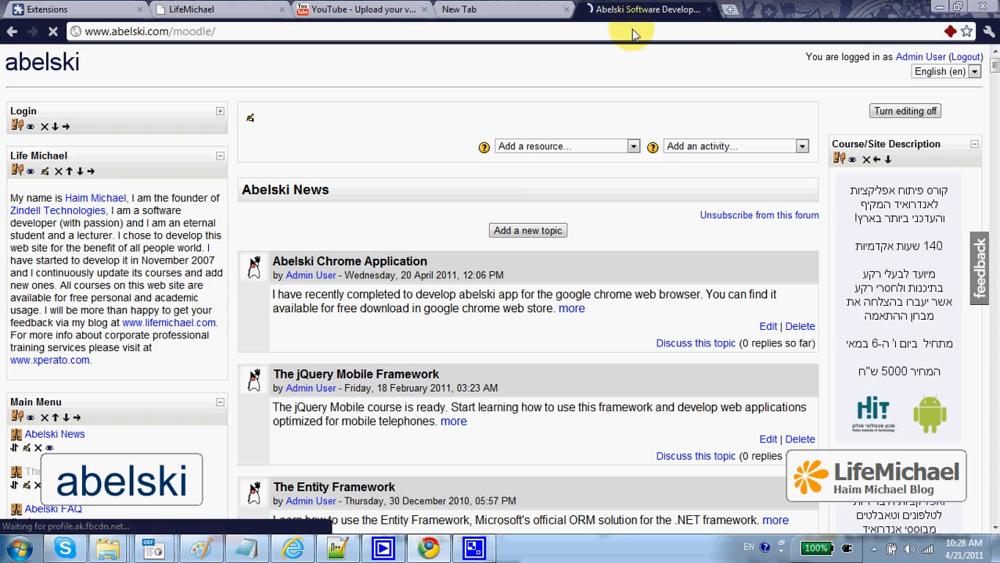
scroll("down", 3)
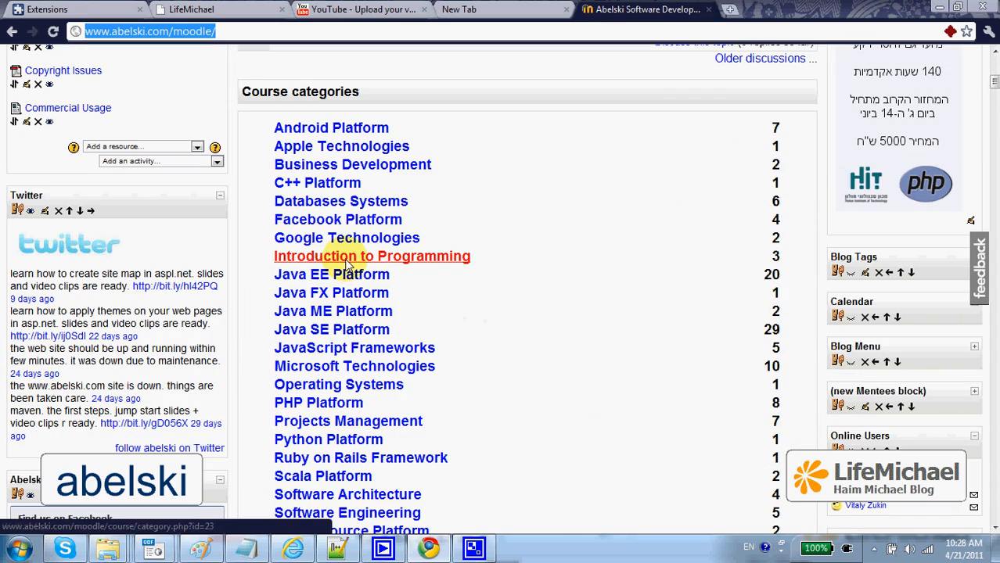
left_click(373, 256)
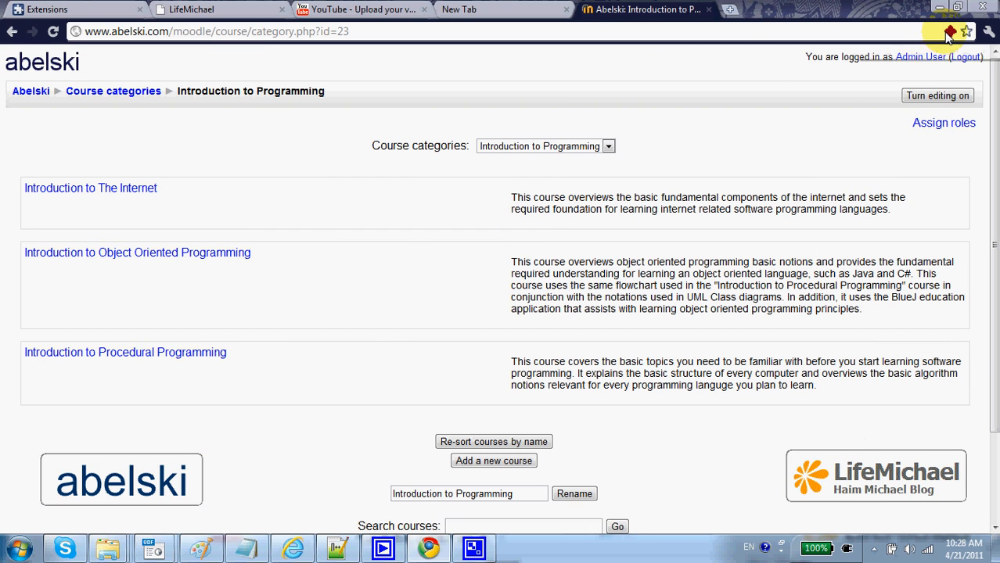
mouse_move(948, 32)
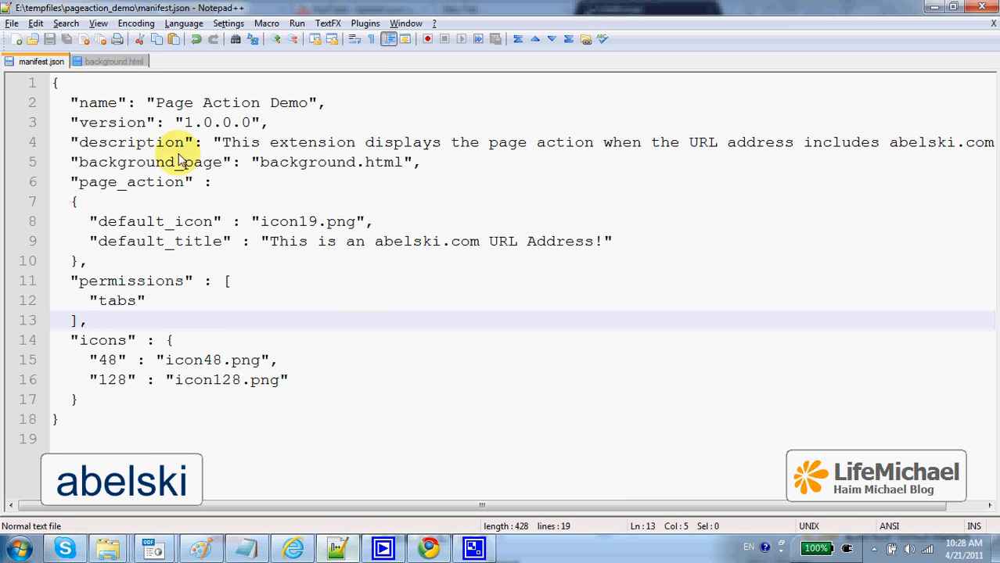
Step: Show background.html and highlight the chrome.tabs.onUpdated.addListener(check) line, then the check function
left_click(115, 61)
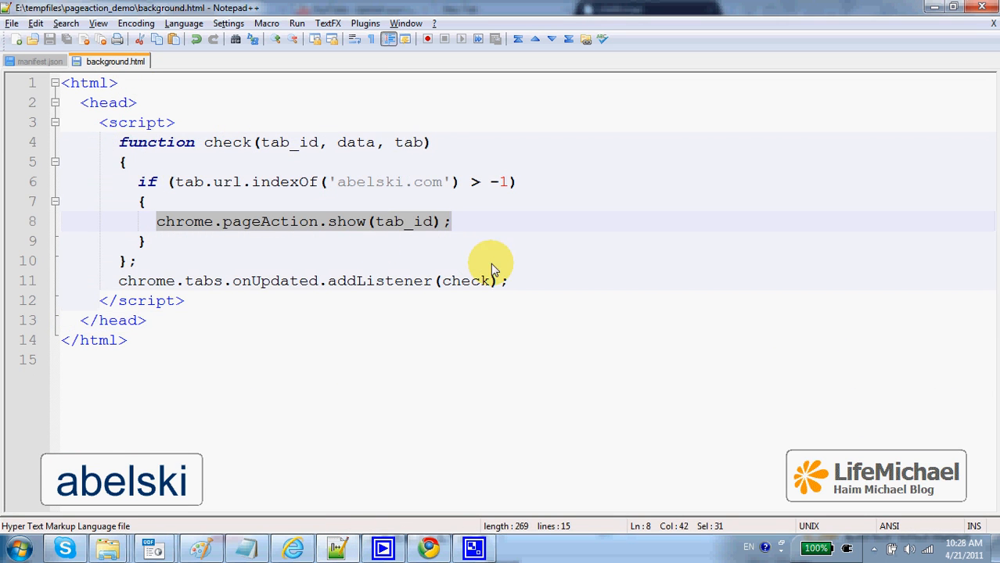
left_click(243, 282)
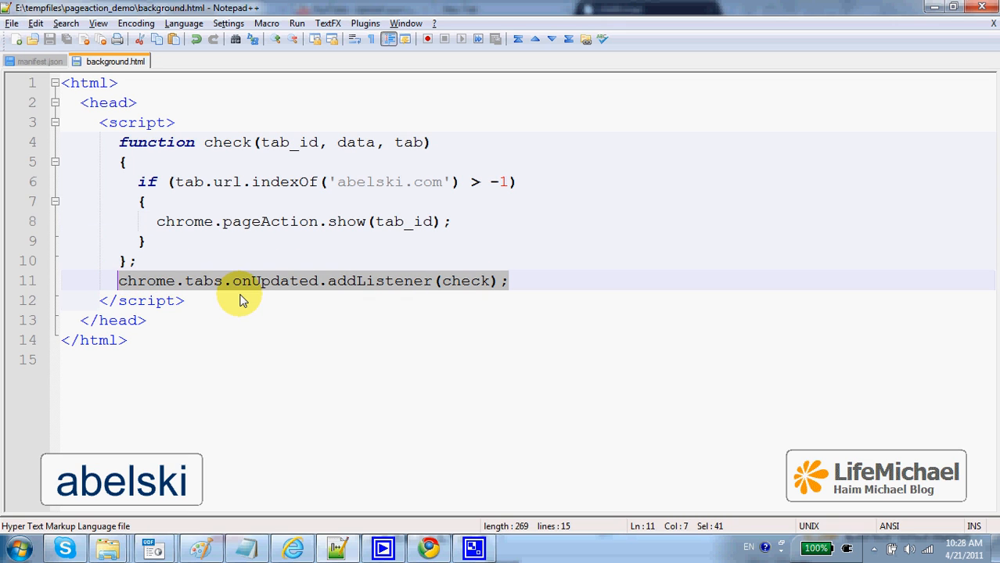
mouse_move(117, 142)
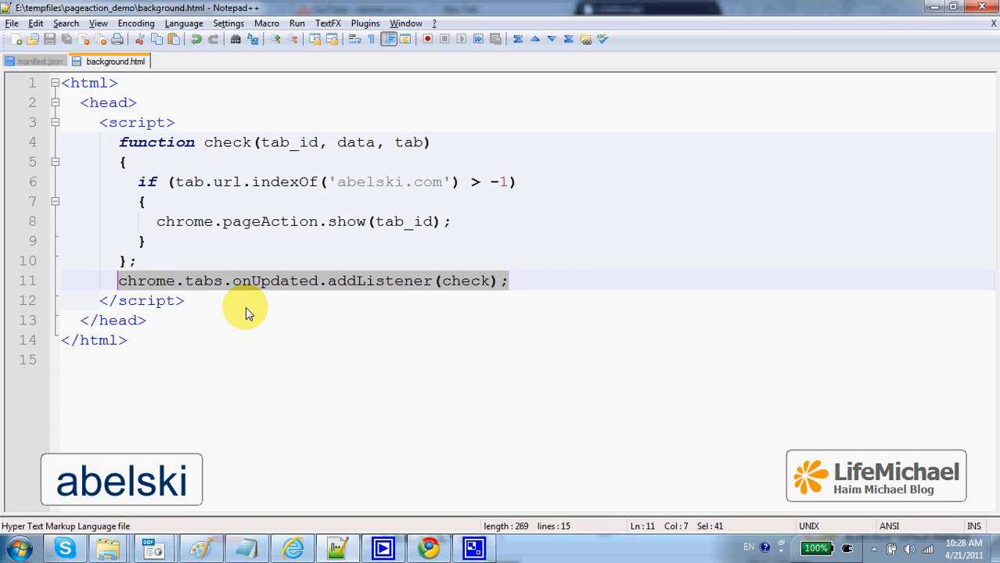
mouse_move(273, 313)
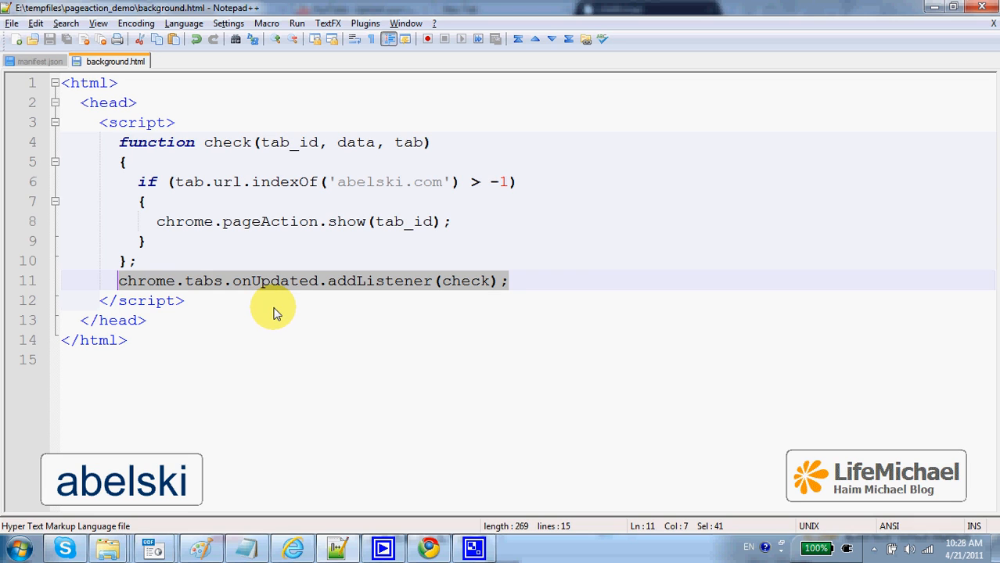
mouse_move(269, 316)
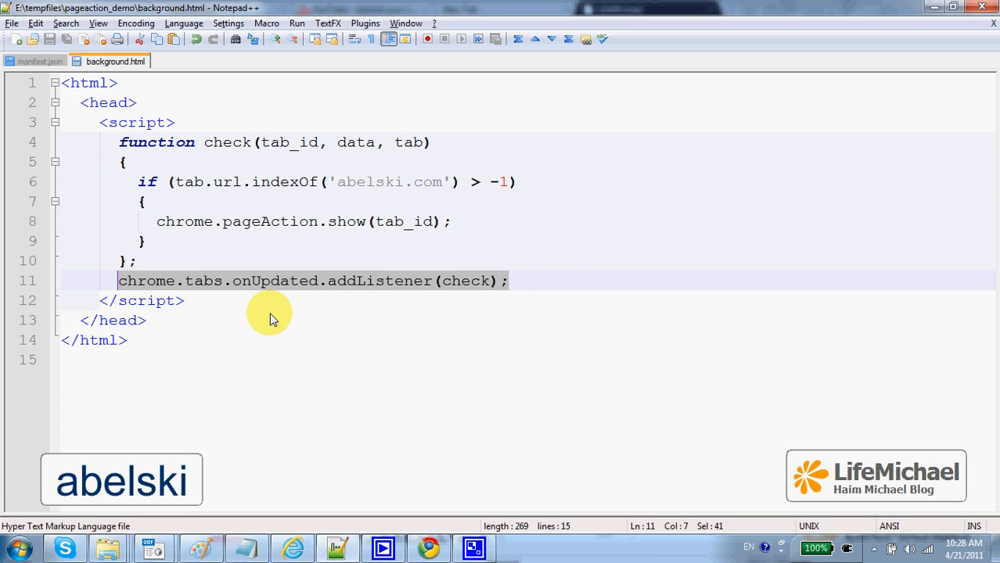
mouse_move(305, 324)
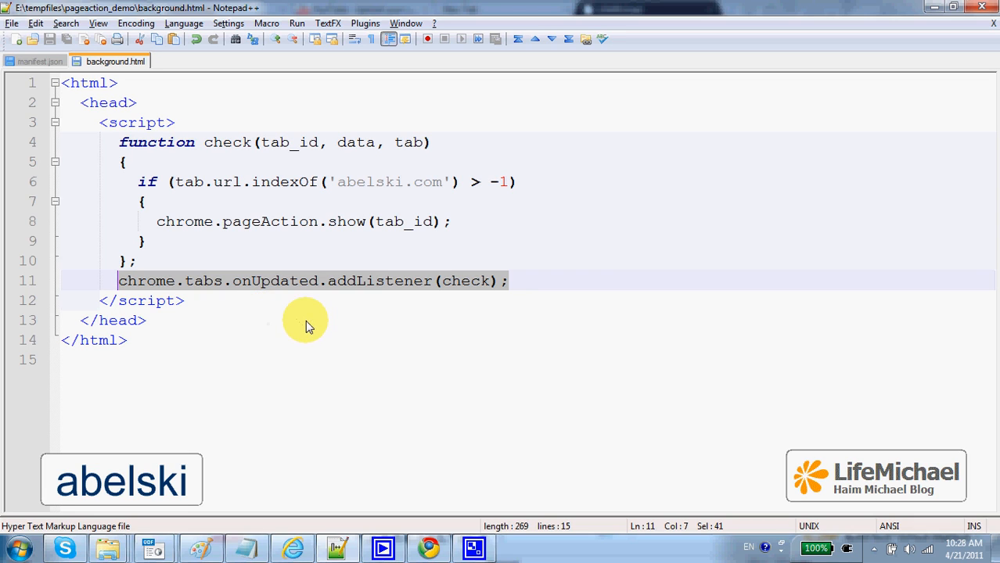
mouse_move(367, 305)
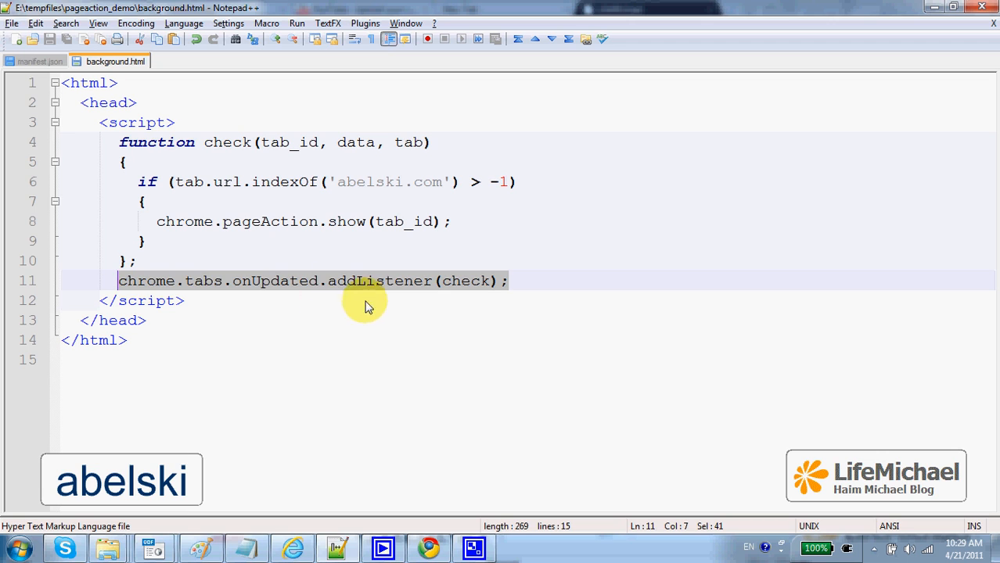
left_click(122, 142)
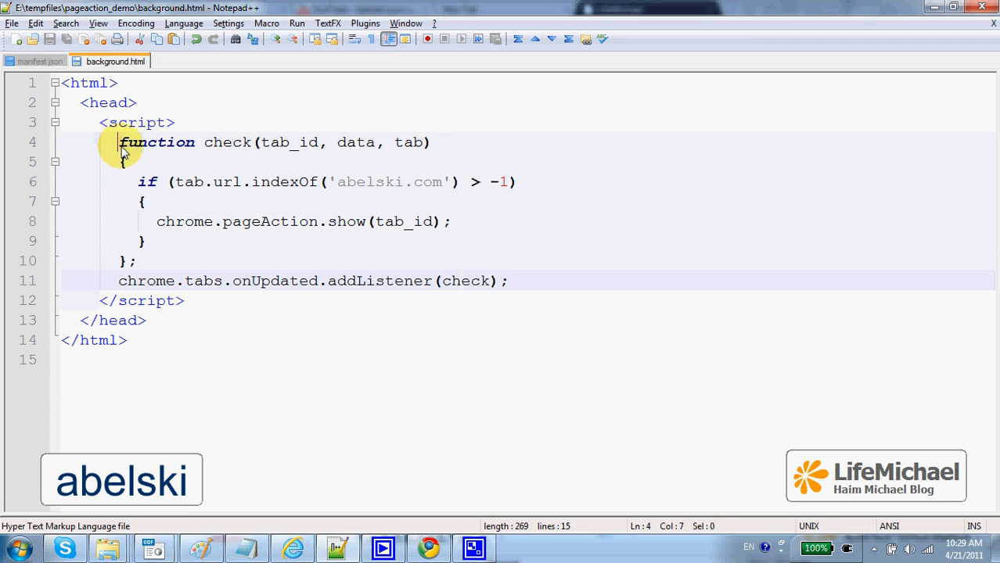